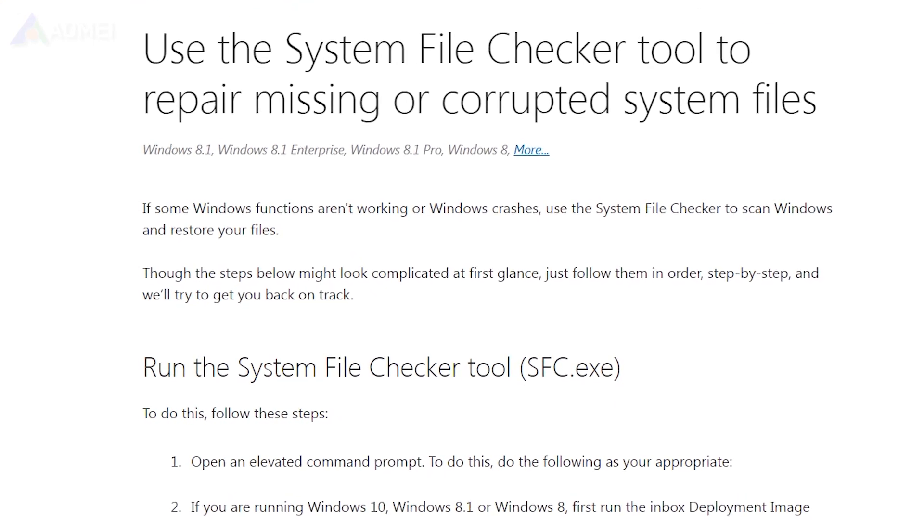
Highlight the 'DISM.exe /Online /Cleanup-image /Restorehealth' line in the SFC support article
scroll("down", 3)
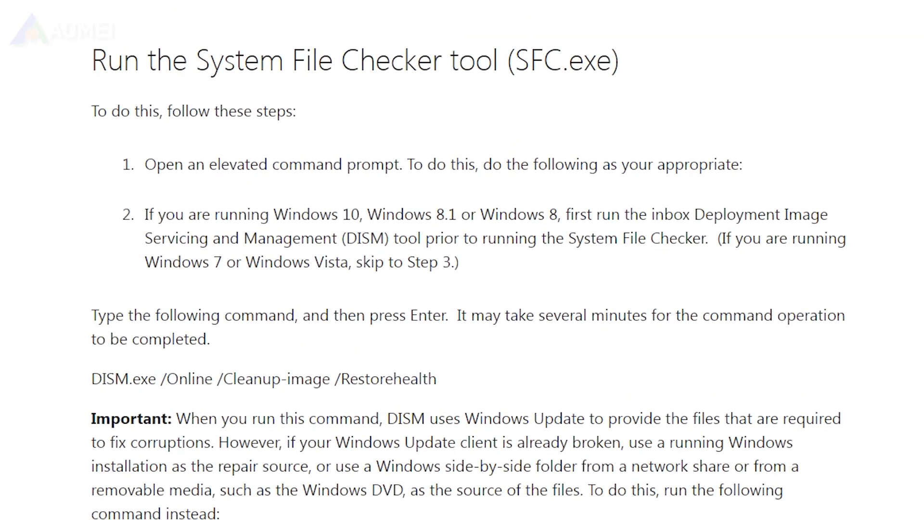
double_click(103, 374)
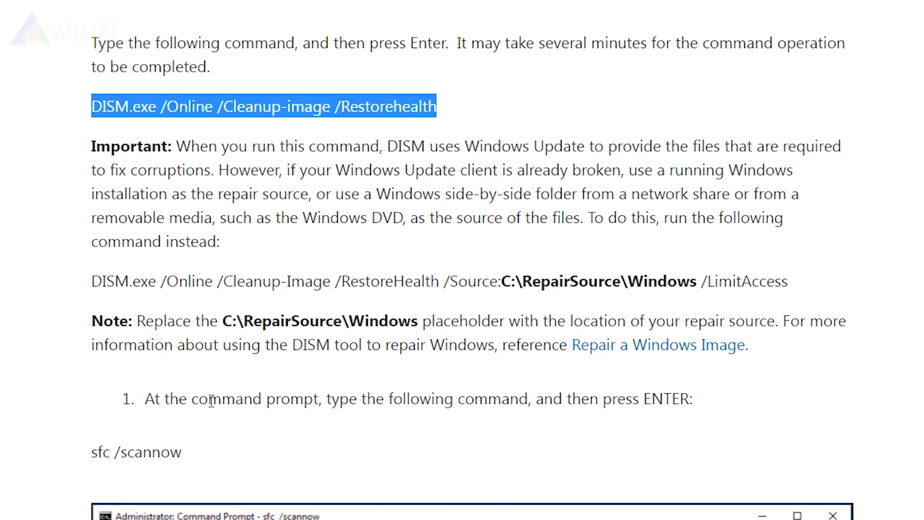
scroll("down", 3)
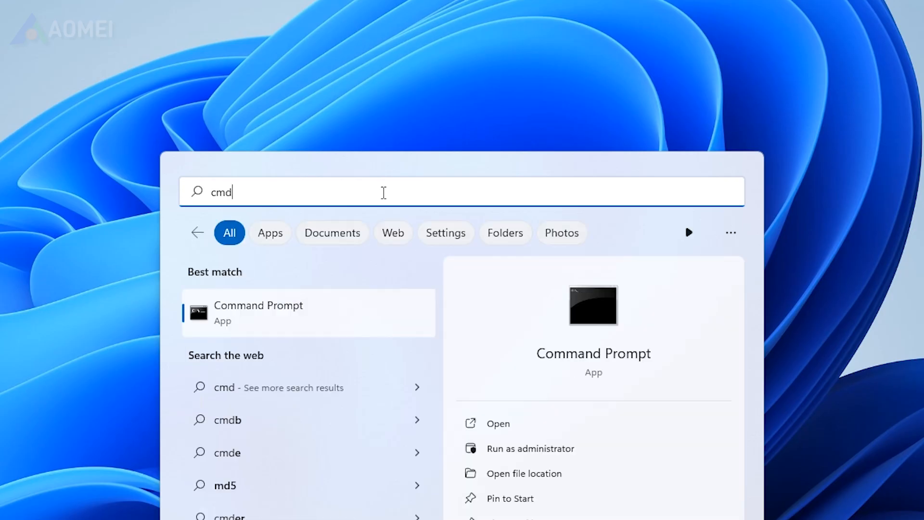
mouse_move(490, 342)
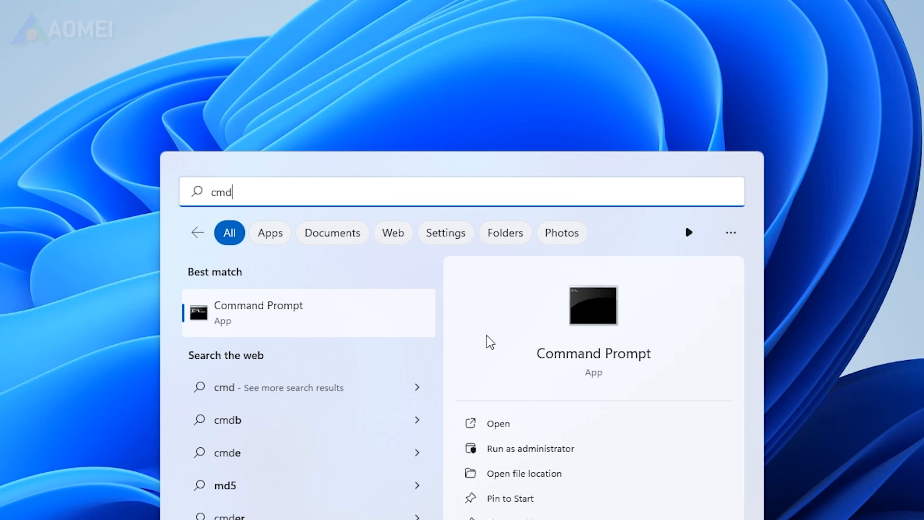
Run Command Prompt as administrator and enter DISM.exe /Online /Cleanup-image /Restorehealth
left_click(529, 447)
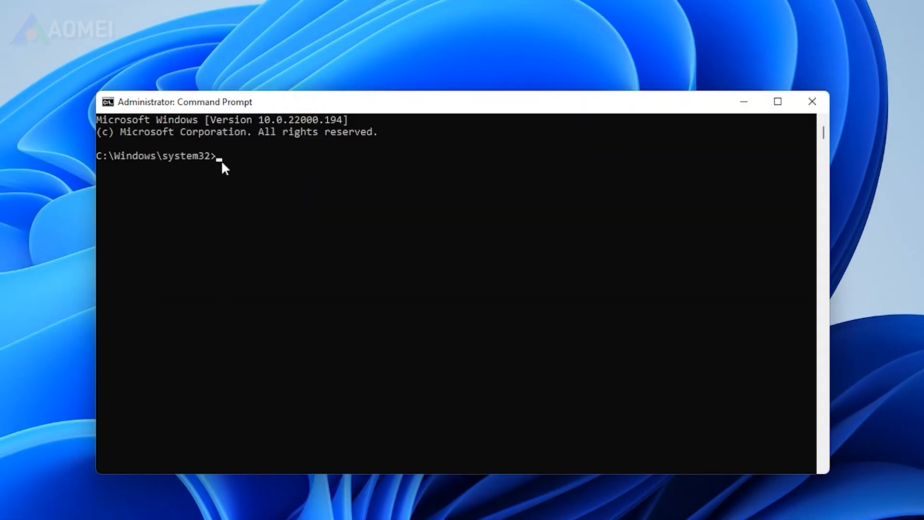
type("DISM.exe /Online /Cleanup-image /Restorehealth")
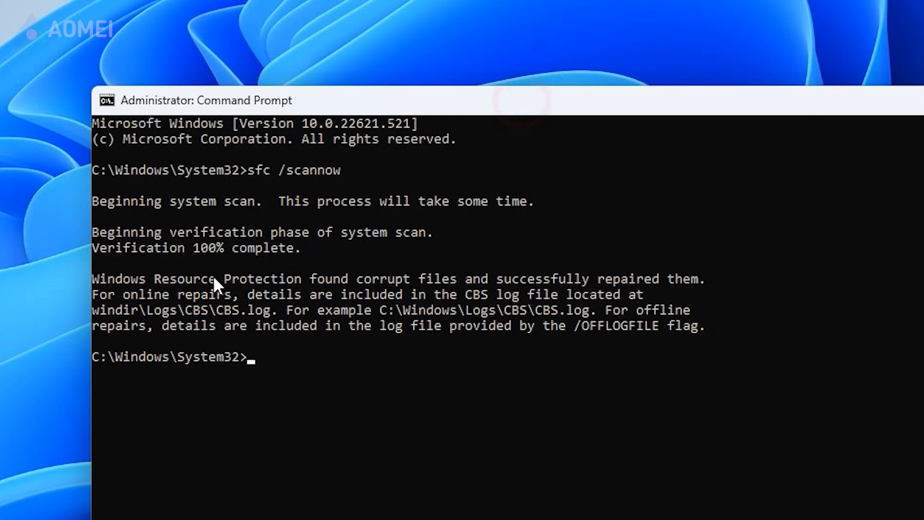
mouse_move(718, 298)
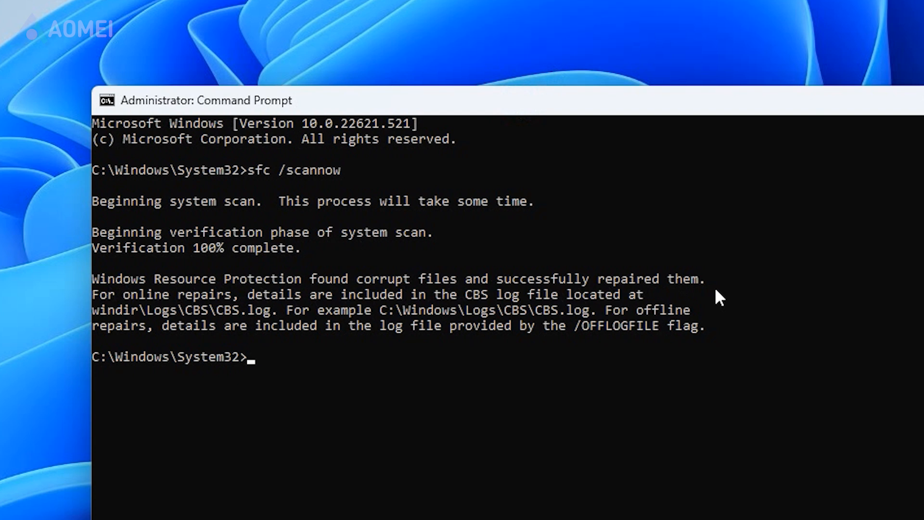
mouse_move(463, 294)
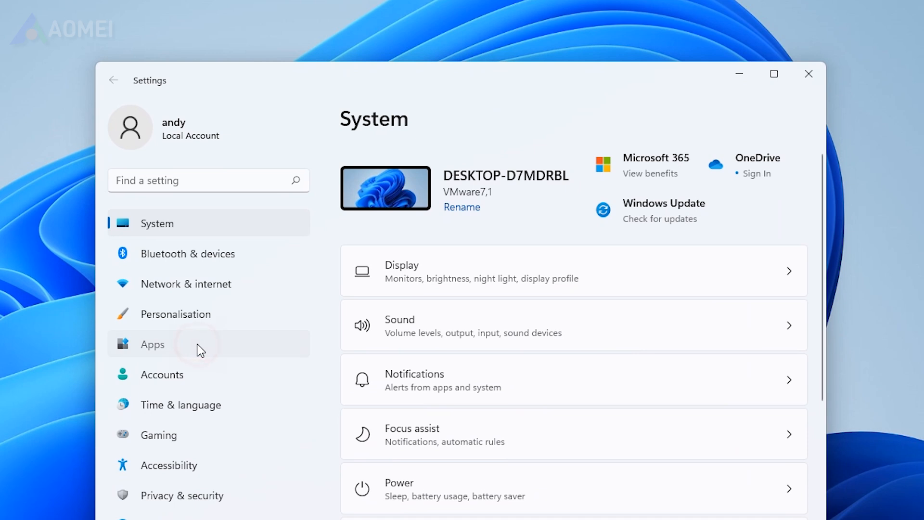
Find Windows Security in Apps & features and reach its Advanced options
left_click(152, 345)
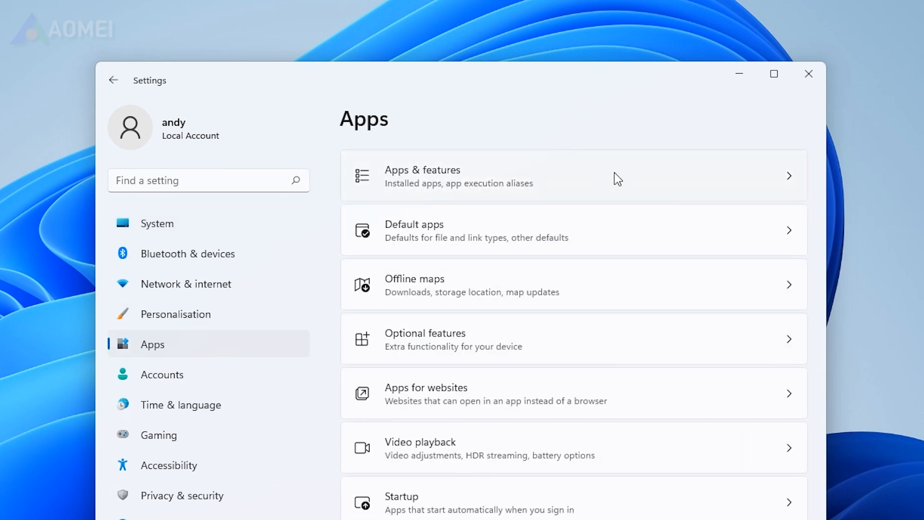
type("Windows Security")
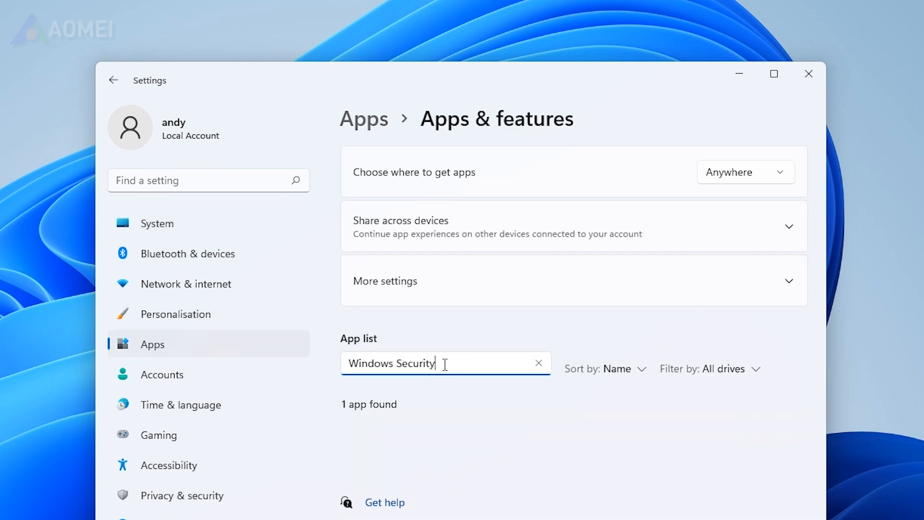
left_click(789, 444)
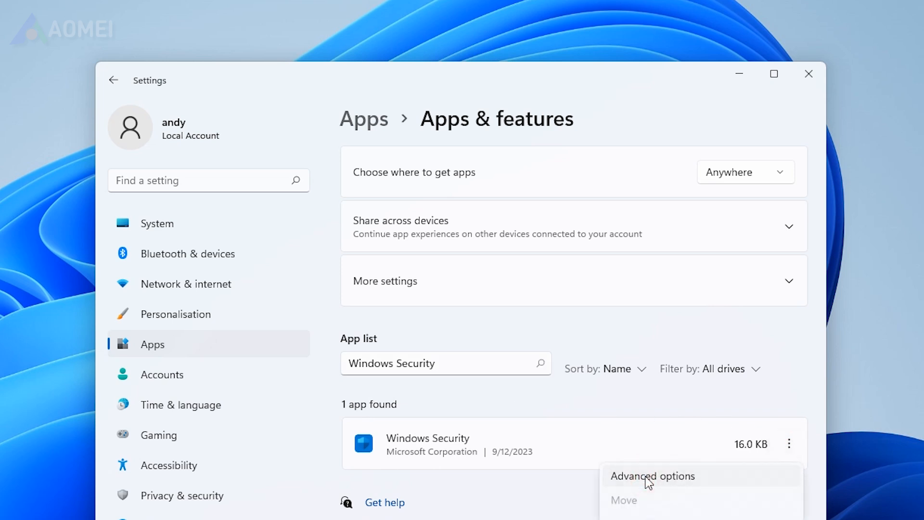
left_click(652, 475)
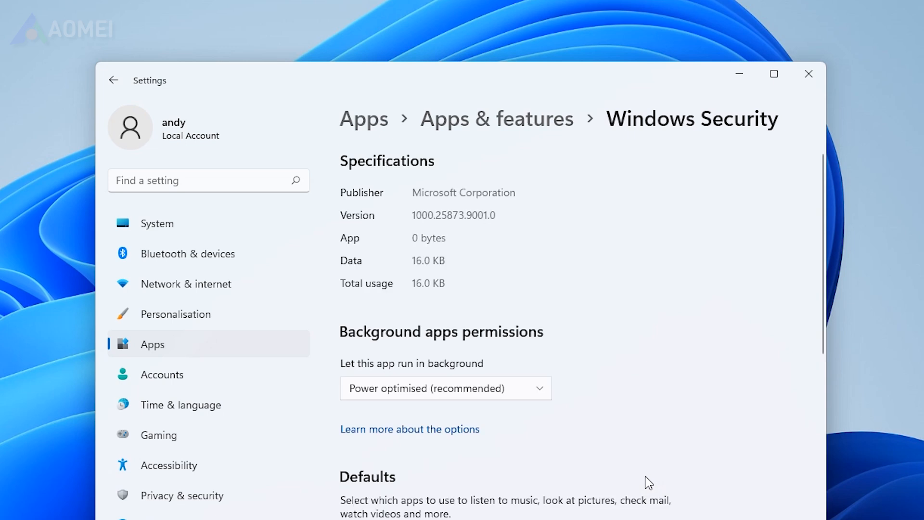
Repair the Windows Security app, then reset it and confirm the reset
scroll("down", 3)
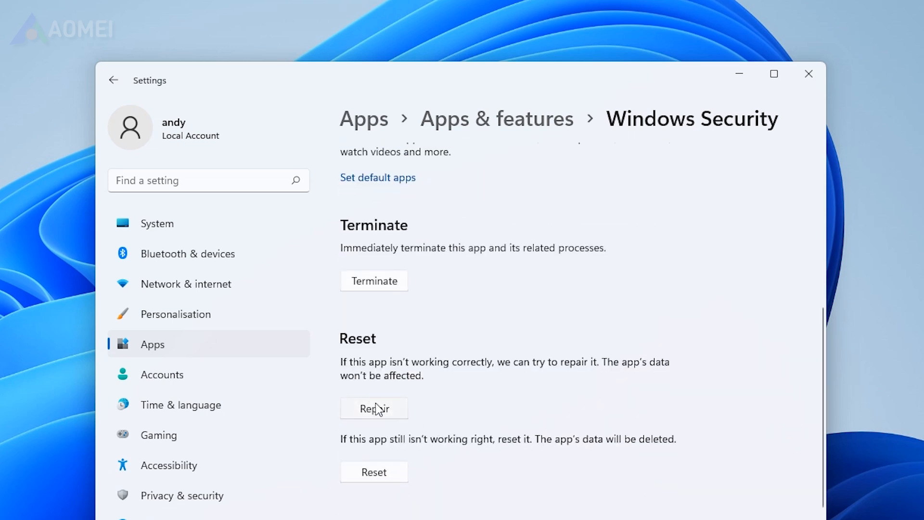
left_click(374, 408)
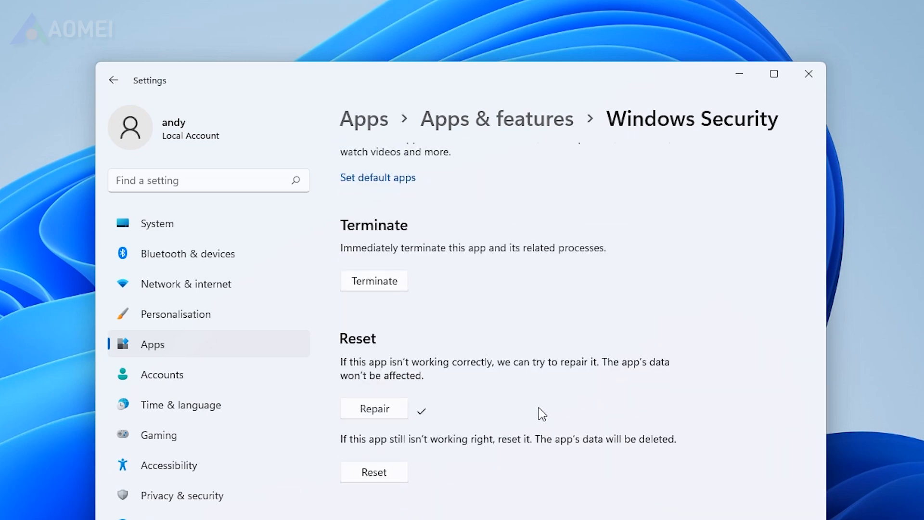
left_click(373, 471)
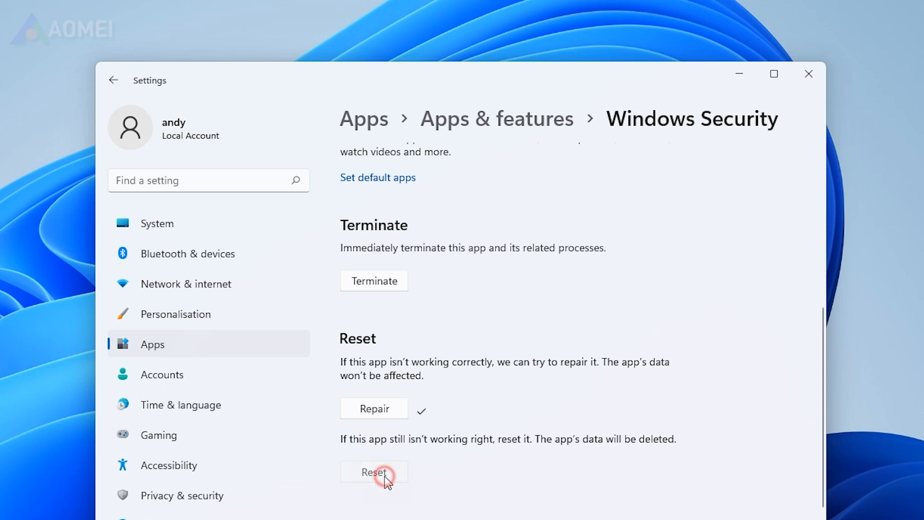
left_click(373, 471)
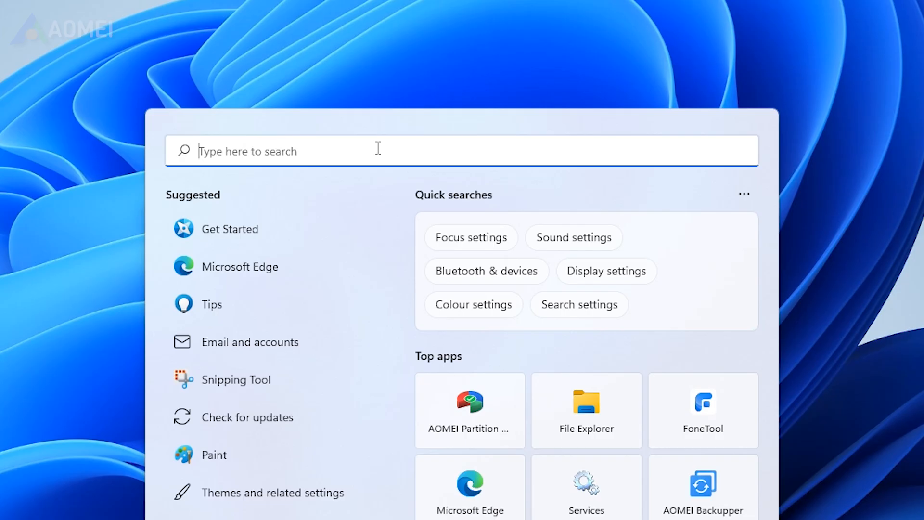
Launch Windows Security, go to Virus & threat protection and start a Quick scan
type("Windows Security")
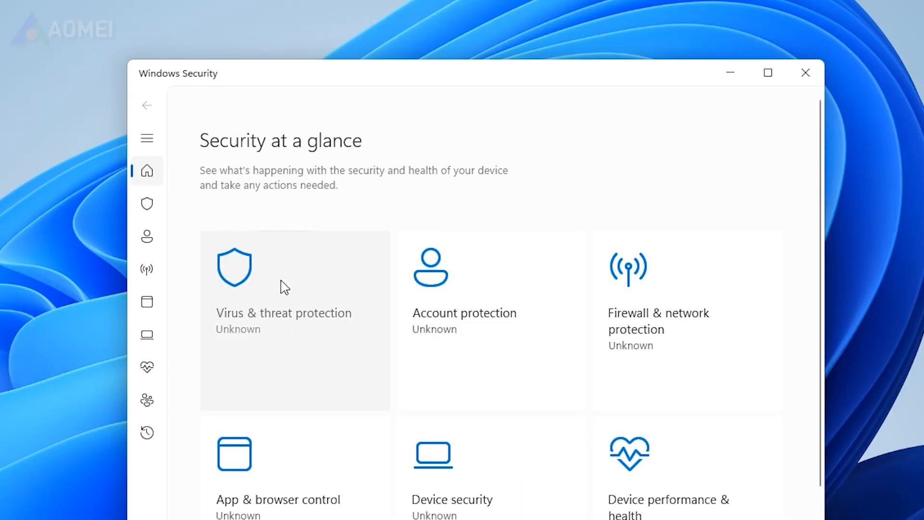
left_click(283, 277)
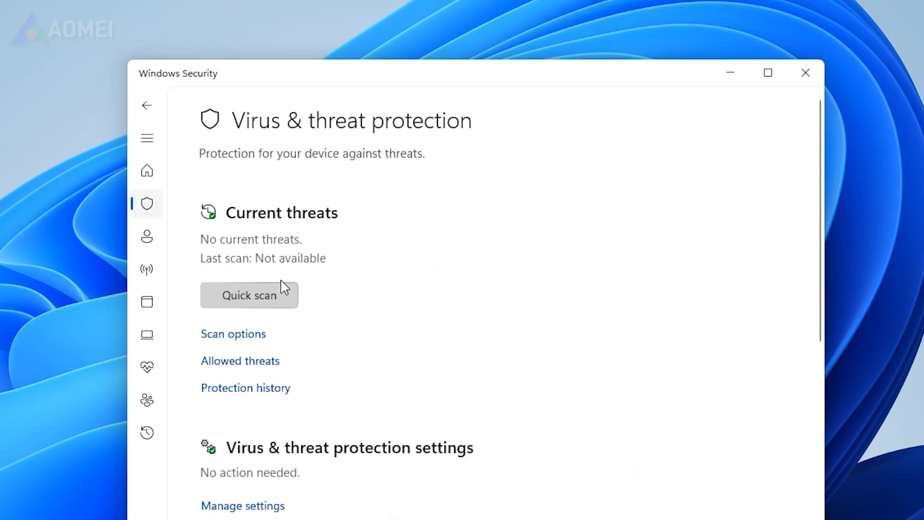
left_click(243, 505)
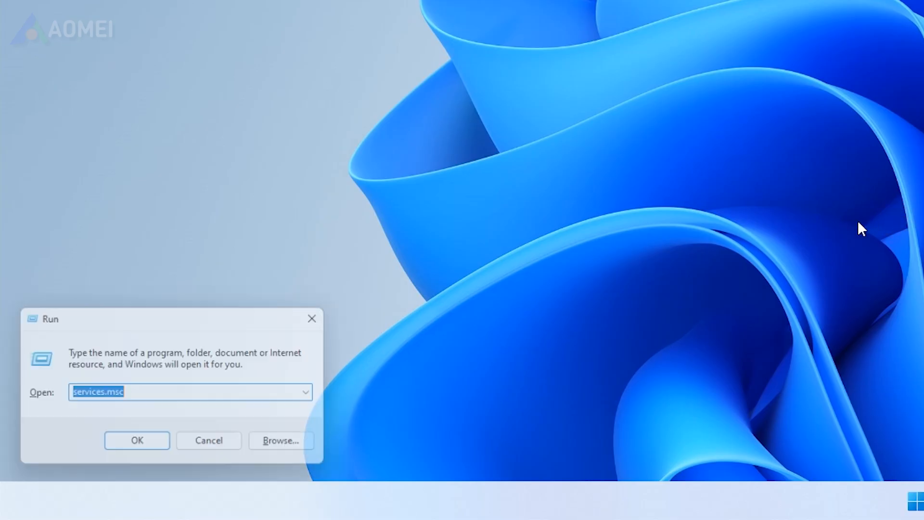
Launch Local Group Policy Editor and expand Computer Configuration > Administrative Templates > Windows Components
type("gpedit.msc")
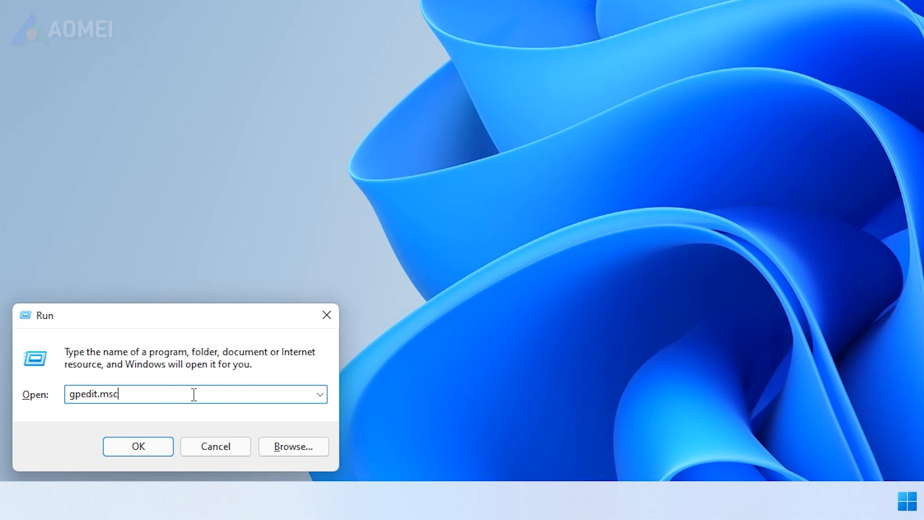
left_click(138, 446)
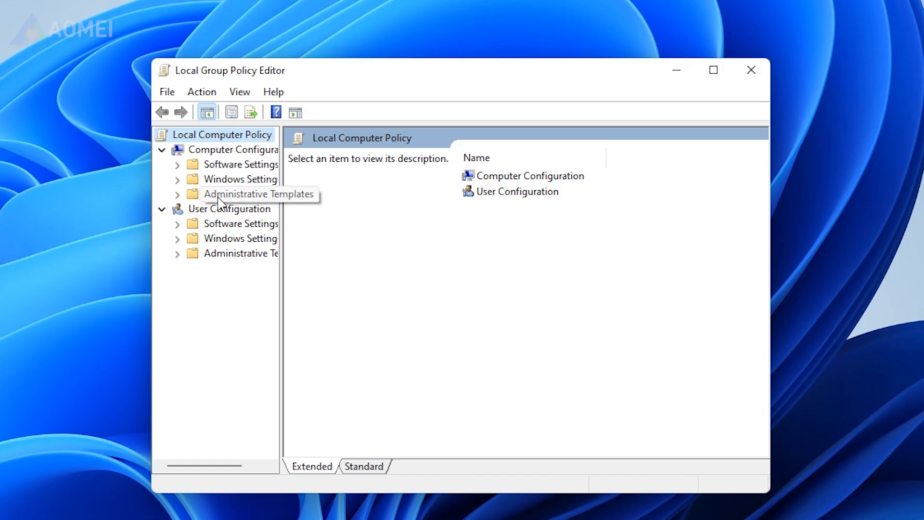
left_click(240, 194)
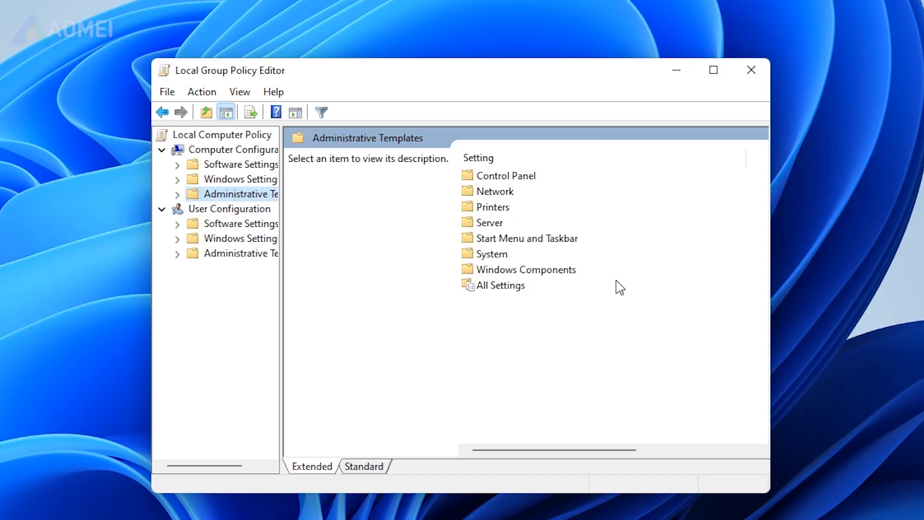
left_click(250, 298)
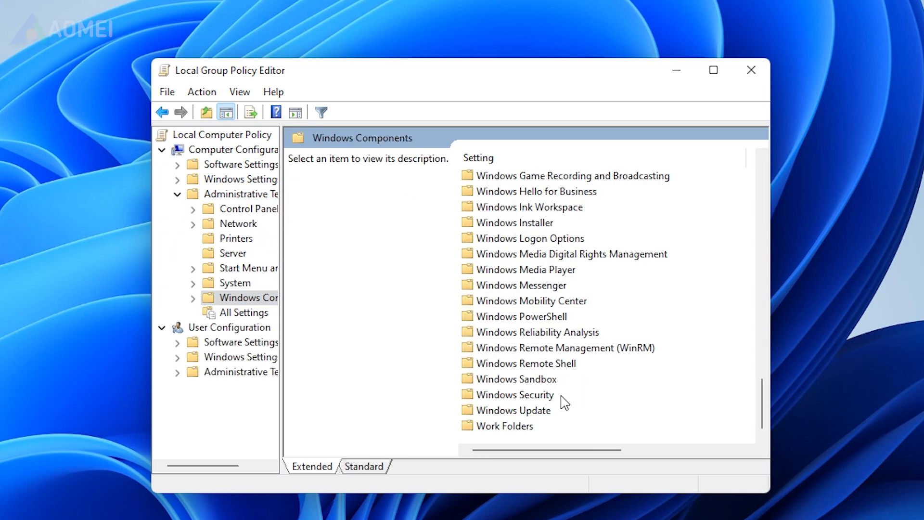
Under Windows Security > Virus and threat protection, open the 'Hide the Virus and threat protection area' policy
double_click(517, 394)
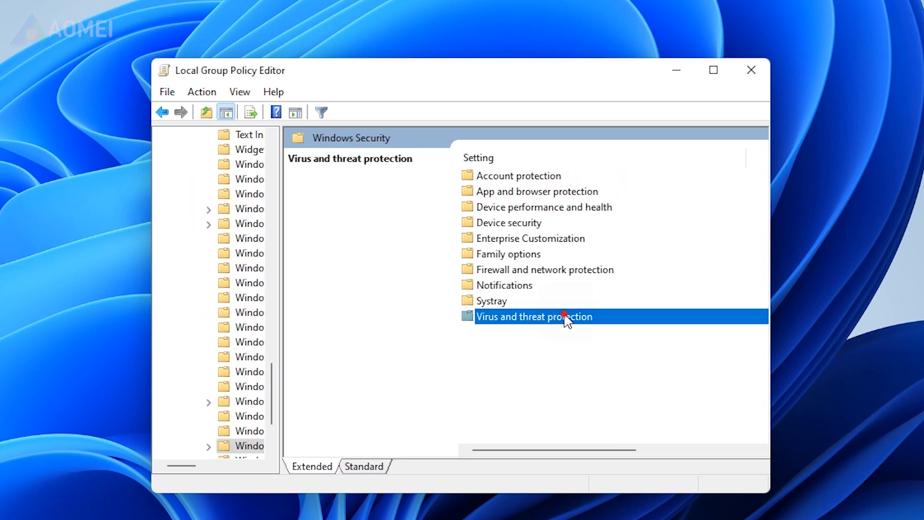
double_click(533, 316)
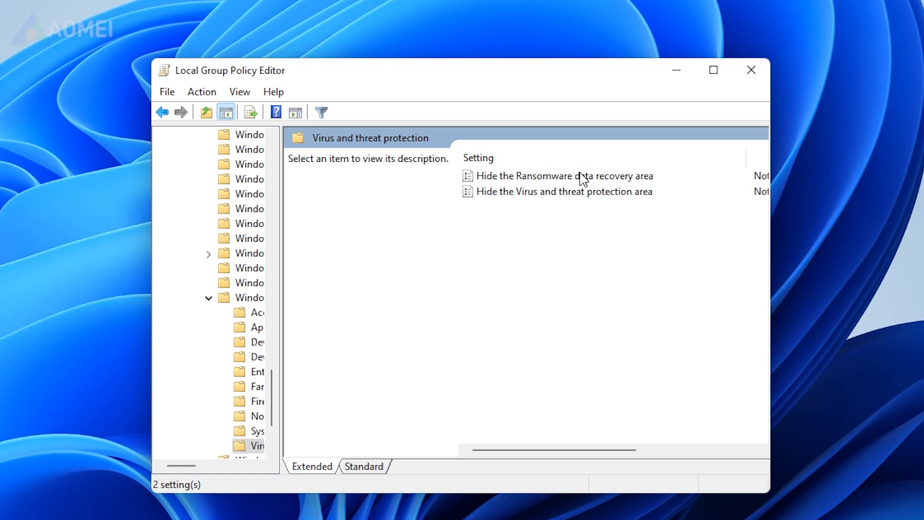
left_click(563, 191)
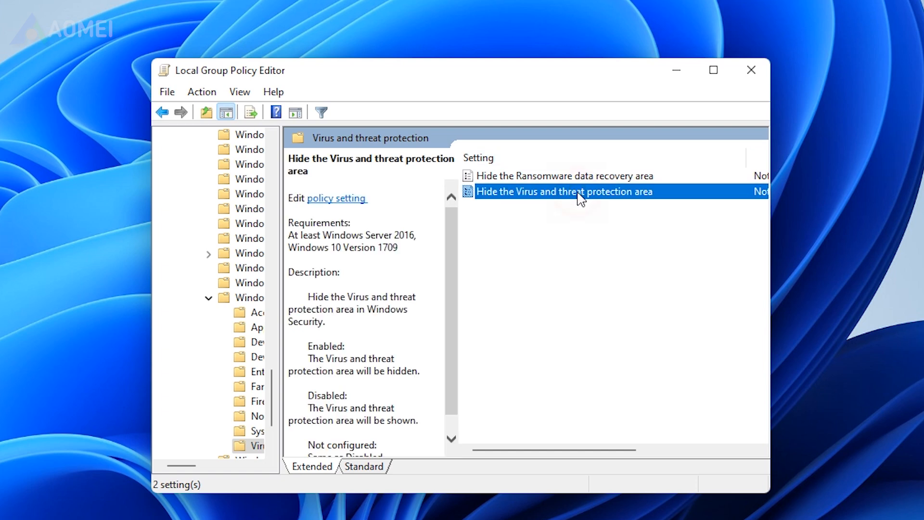
double_click(563, 190)
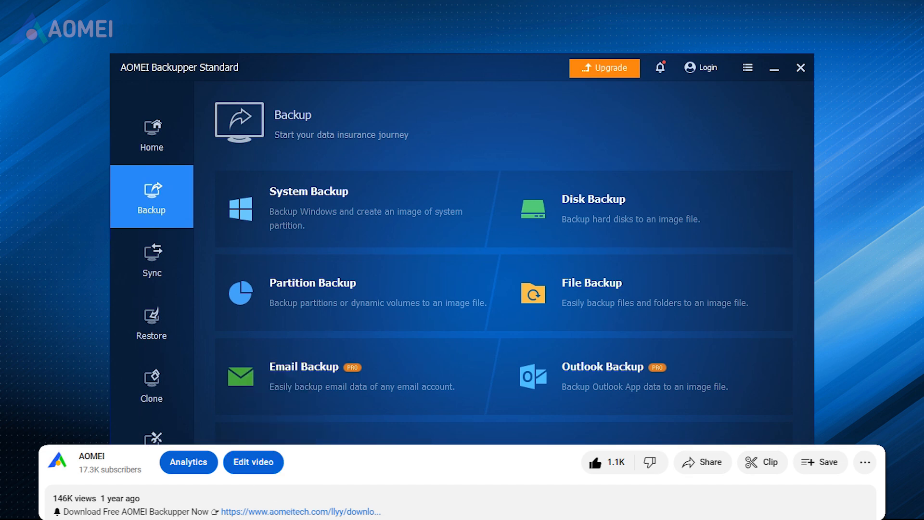
Create a System Backup task of C: with F:\ as the destination
left_click(151, 134)
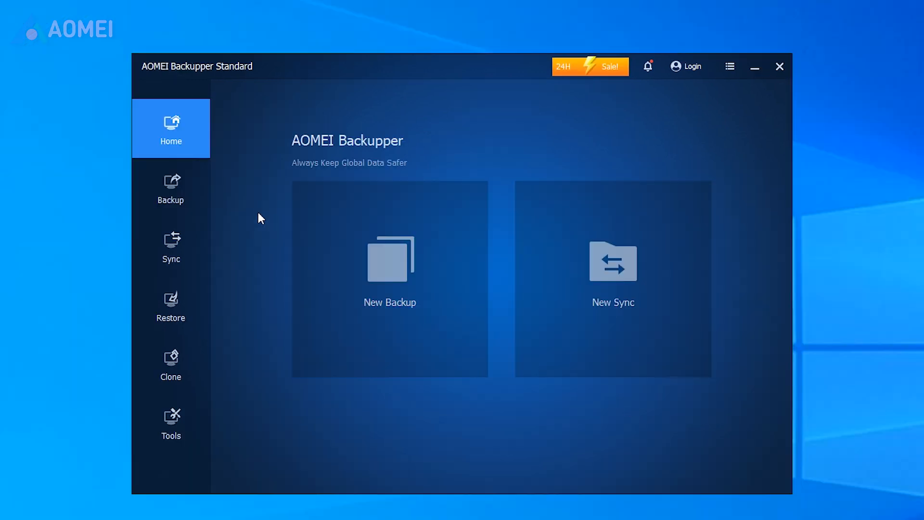
left_click(170, 188)
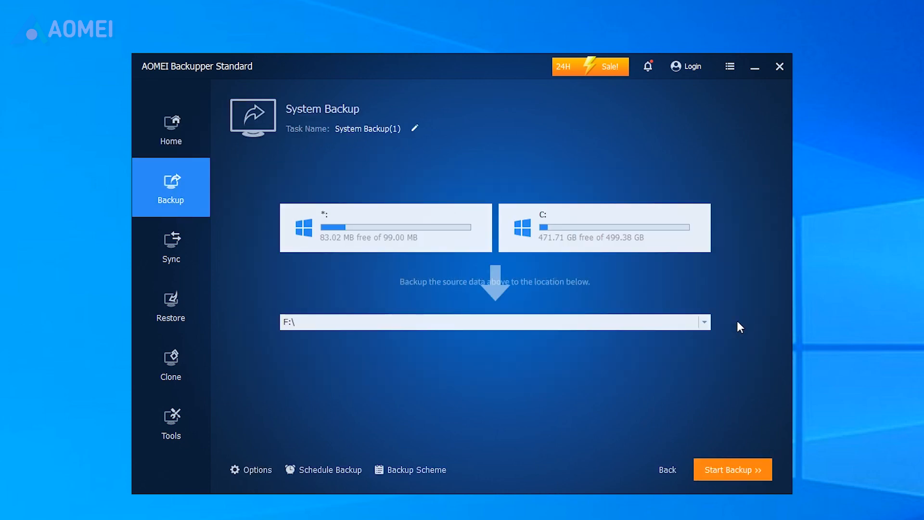
left_click(703, 321)
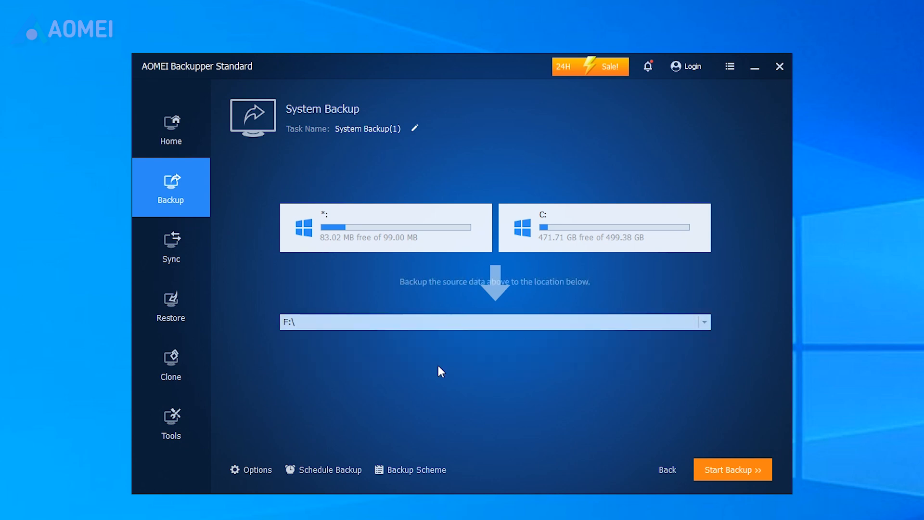
left_click(322, 470)
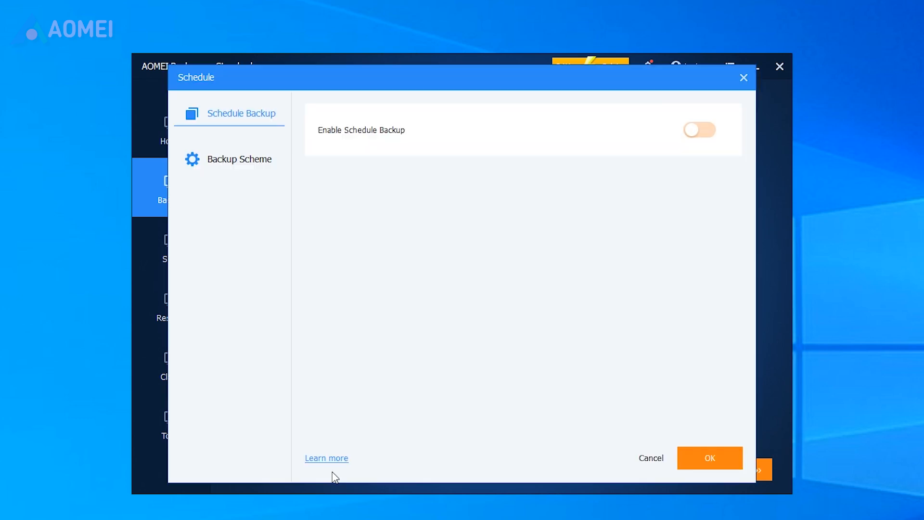
Enable scheduled backup with Daily frequency and save the schedule
left_click(698, 130)
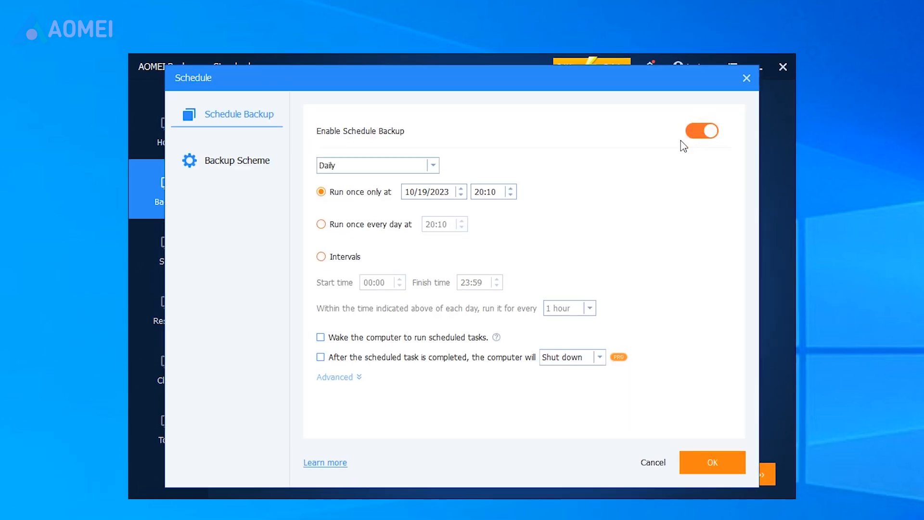
left_click(429, 166)
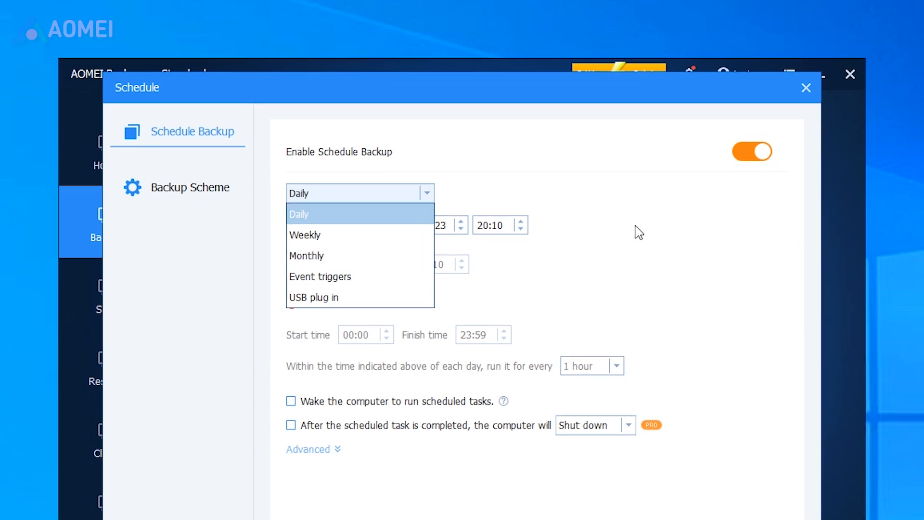
left_click(299, 214)
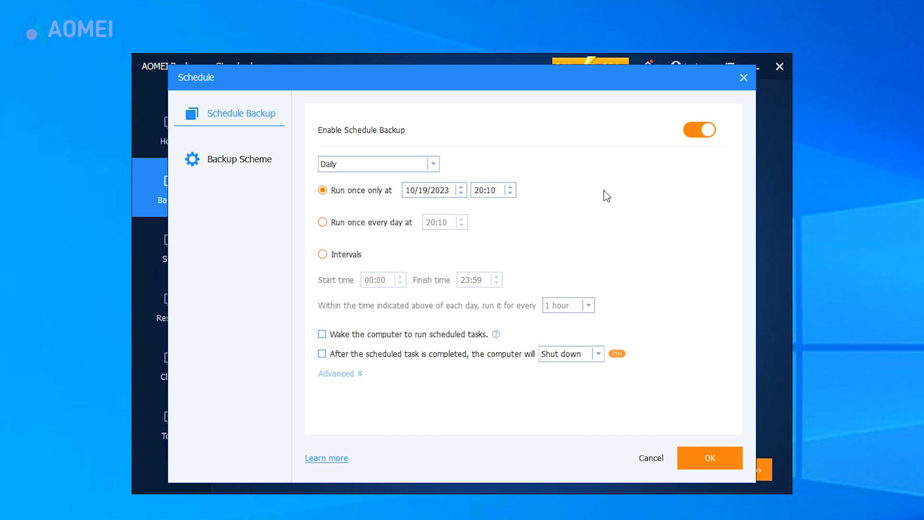
left_click(709, 458)
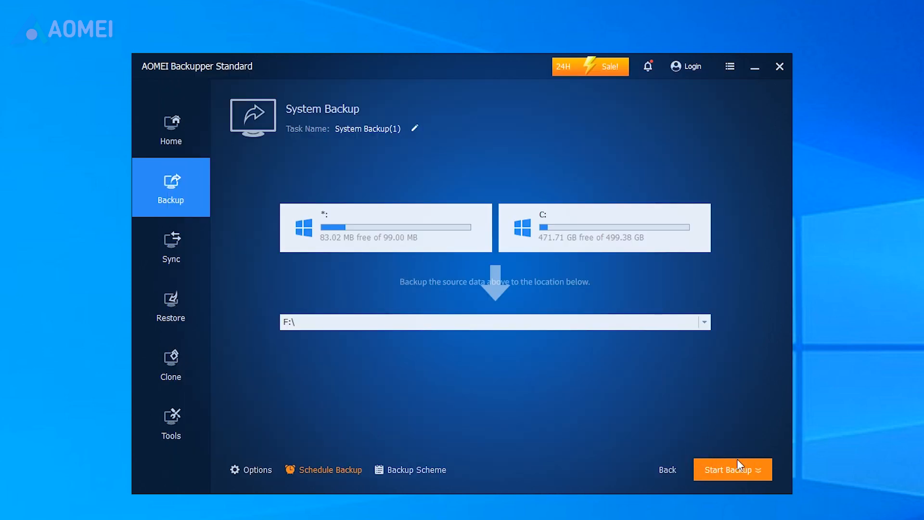
Run the system backup to completion and view its restore option on Home
left_click(733, 469)
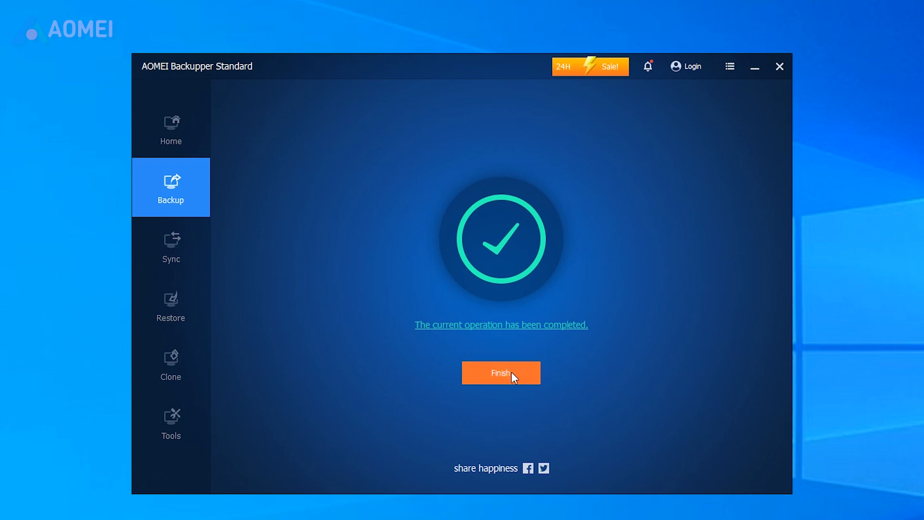
left_click(500, 372)
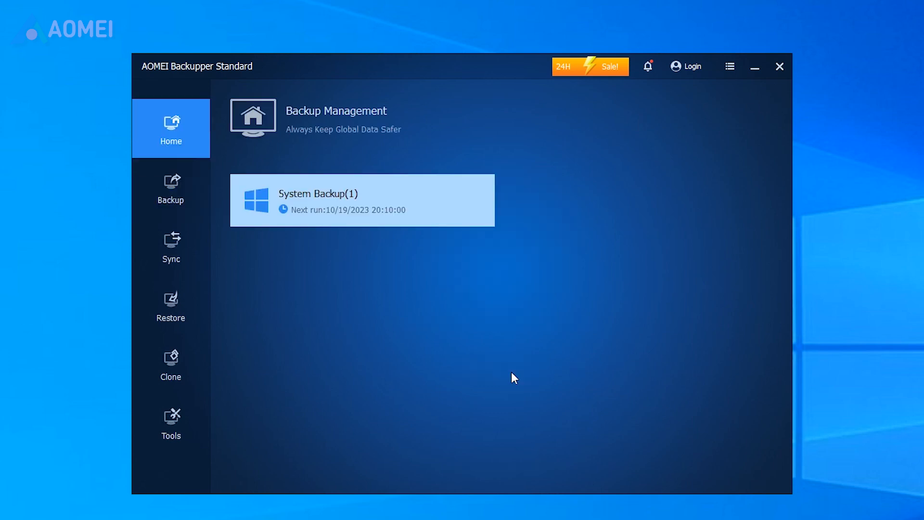
mouse_move(439, 203)
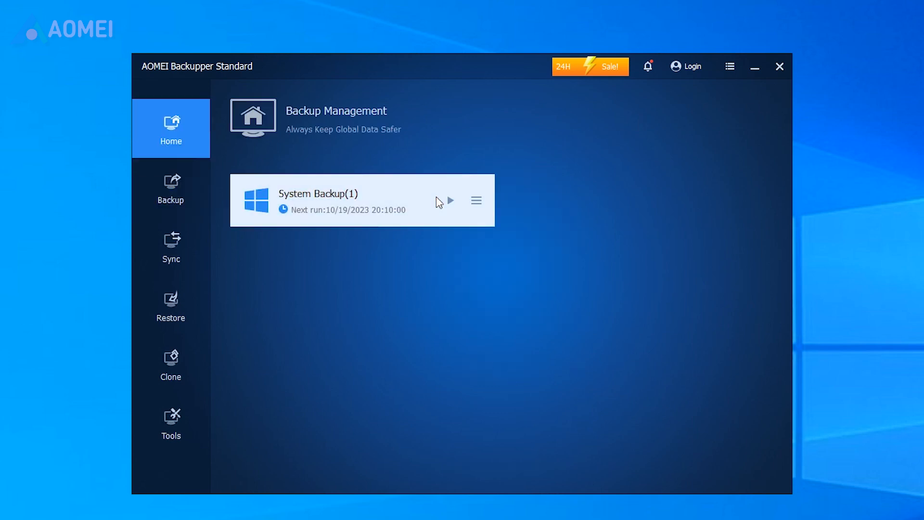
left_click(476, 201)
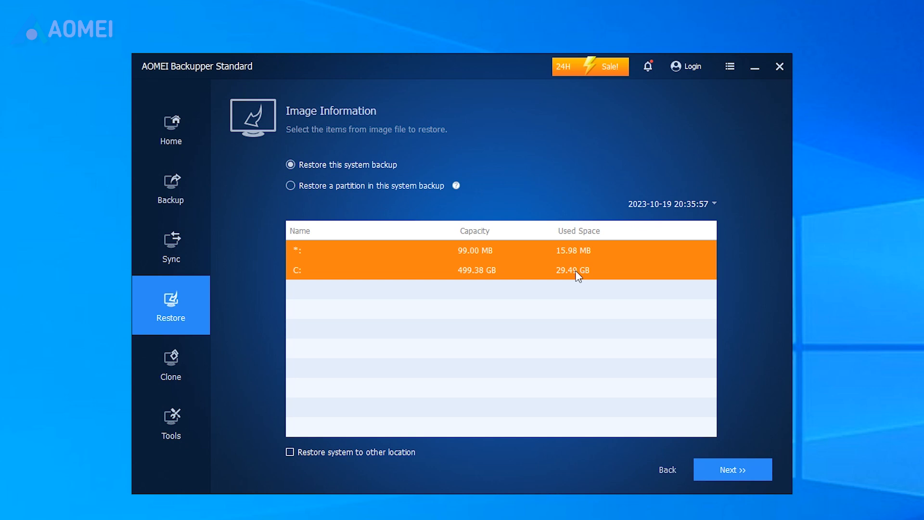
Browse the Tools, Backup, Sync and Tools pages of AOMEI Backupper
left_click(170, 423)
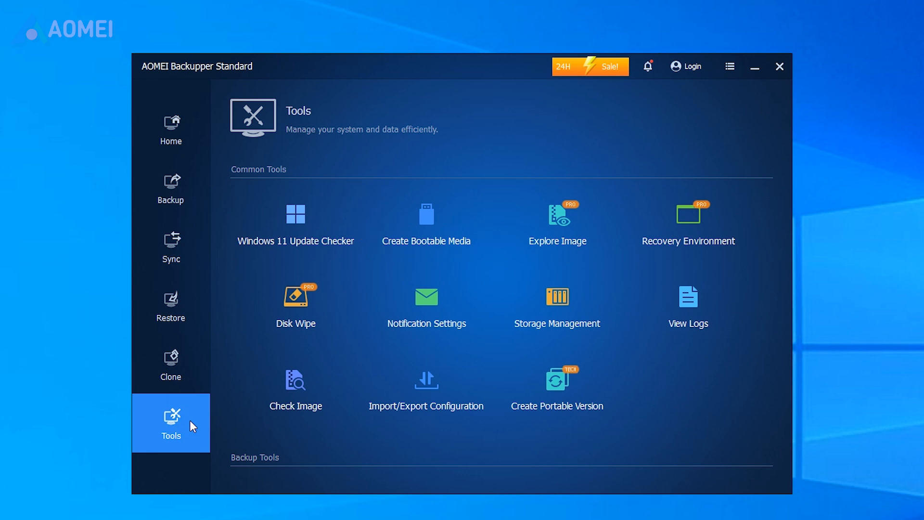
left_click(171, 187)
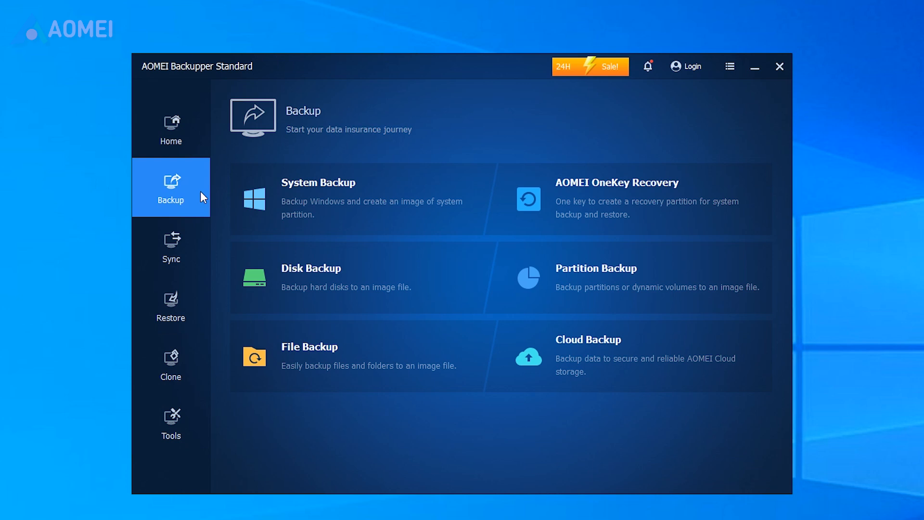
left_click(171, 247)
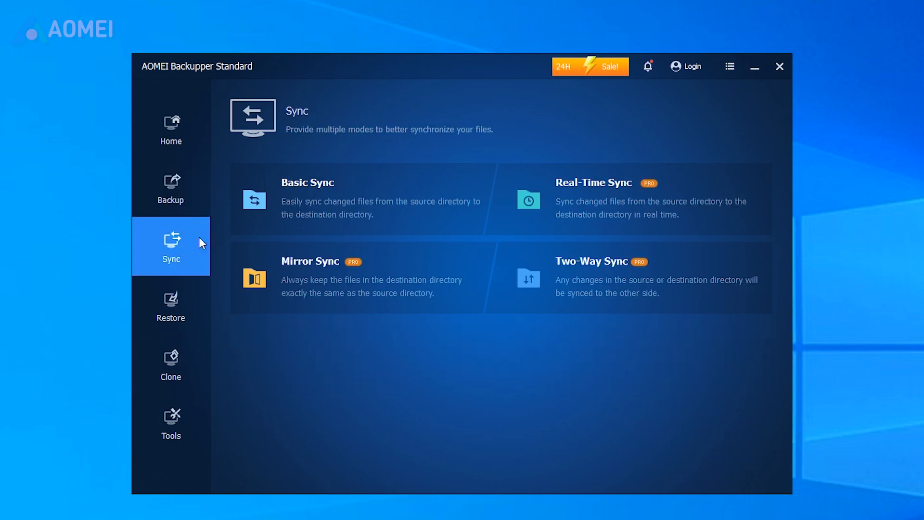
left_click(170, 421)
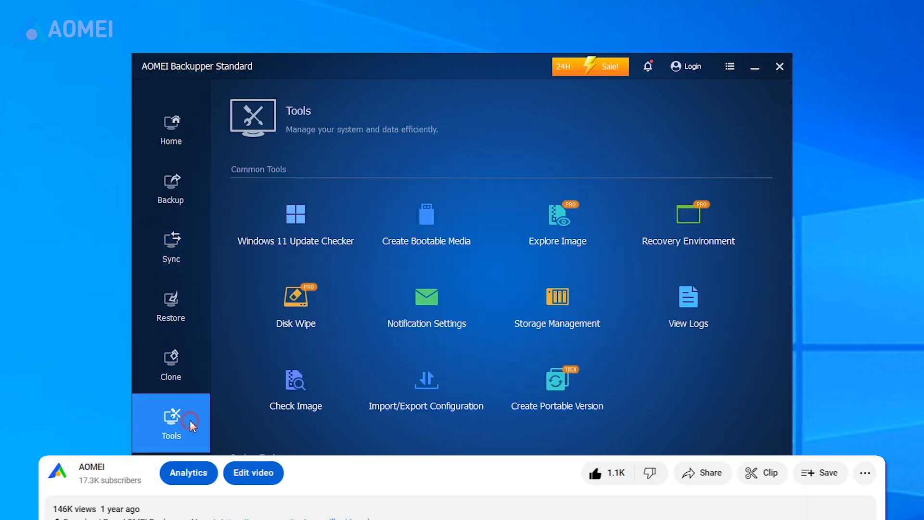